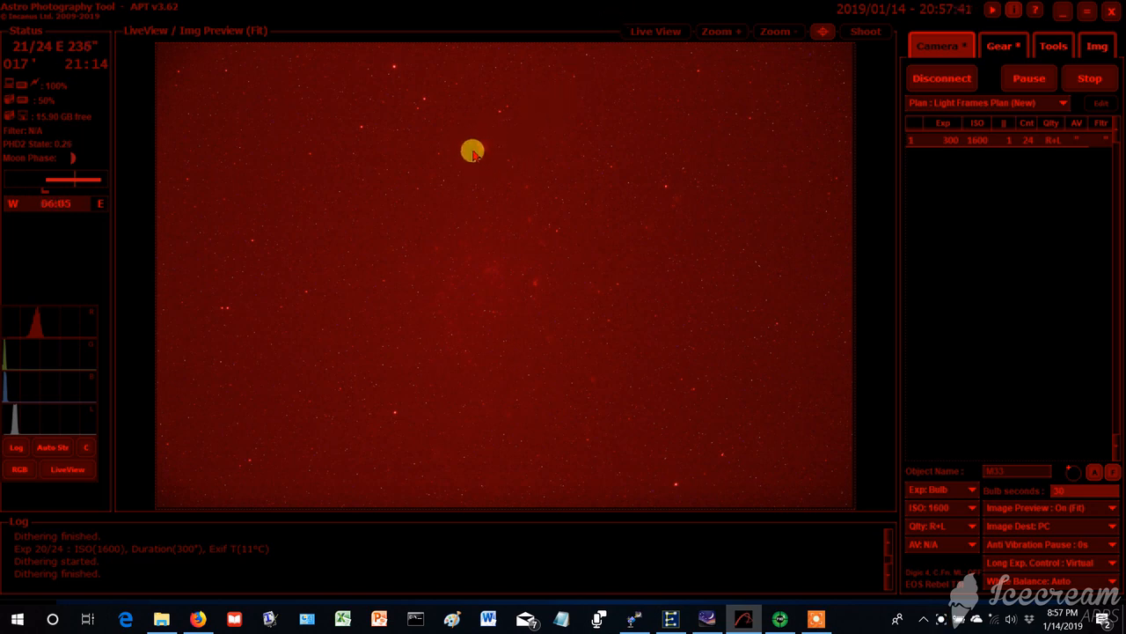
{"action": "mouse_move", "coordinate": [476, 162]}
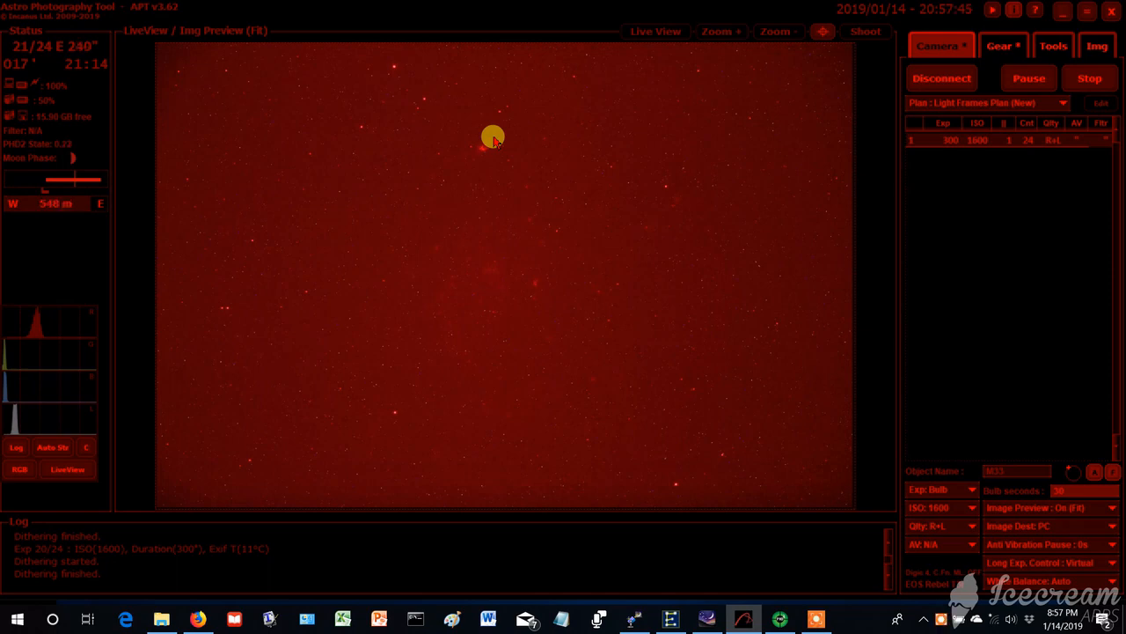
{"action": "mouse_move", "coordinate": [472, 150]}
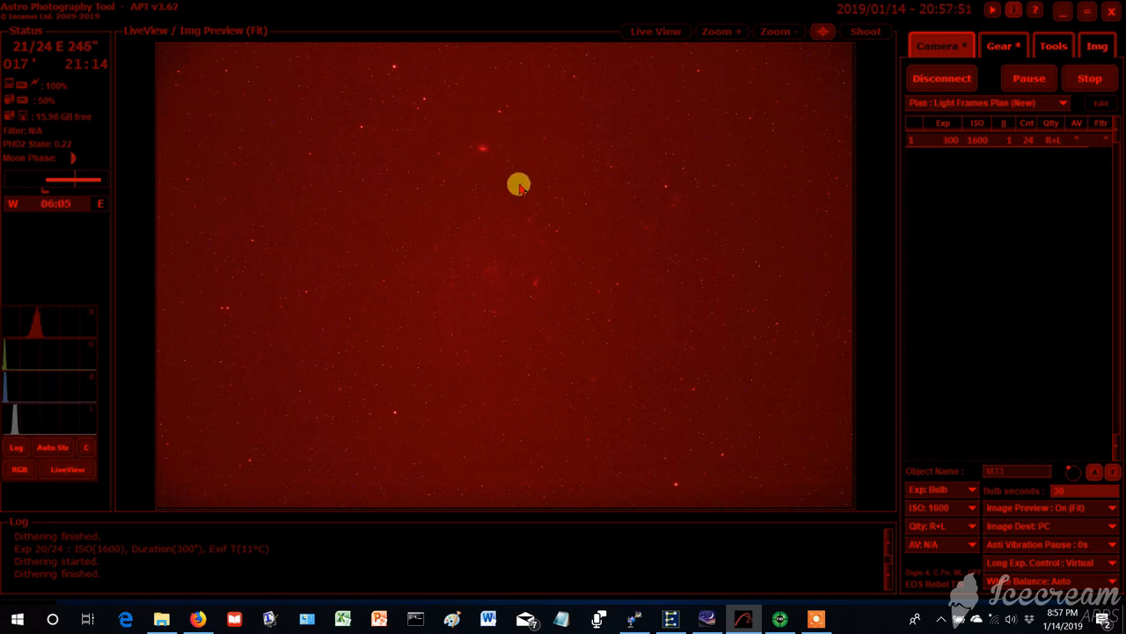
{"action": "mouse_move", "coordinate": [510, 299]}
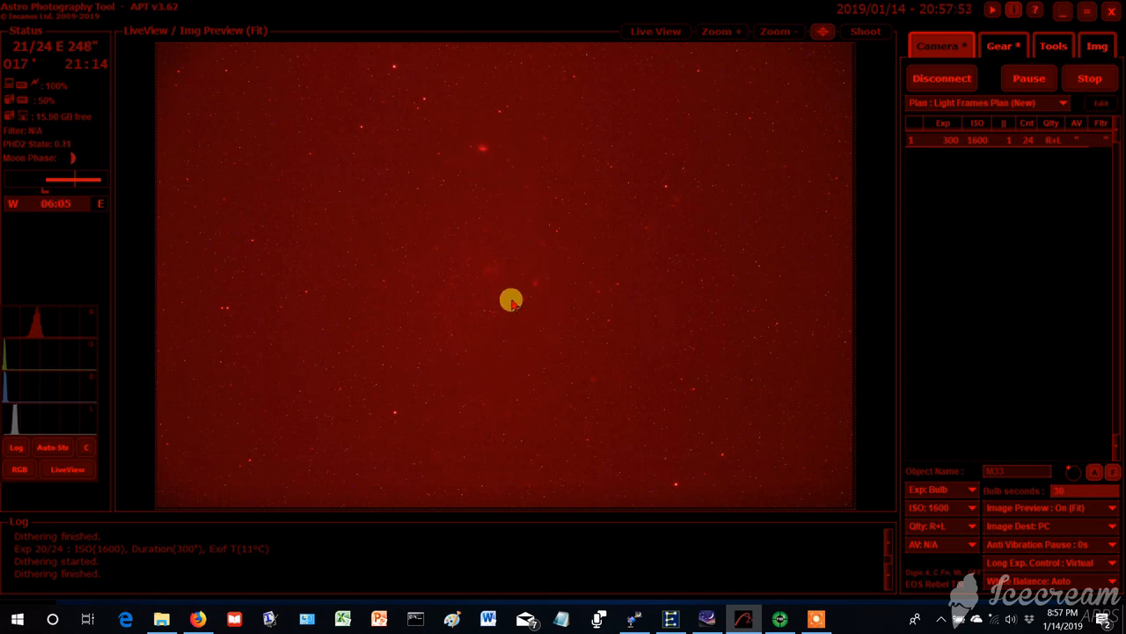
{"action": "mouse_move", "coordinate": [449, 288]}
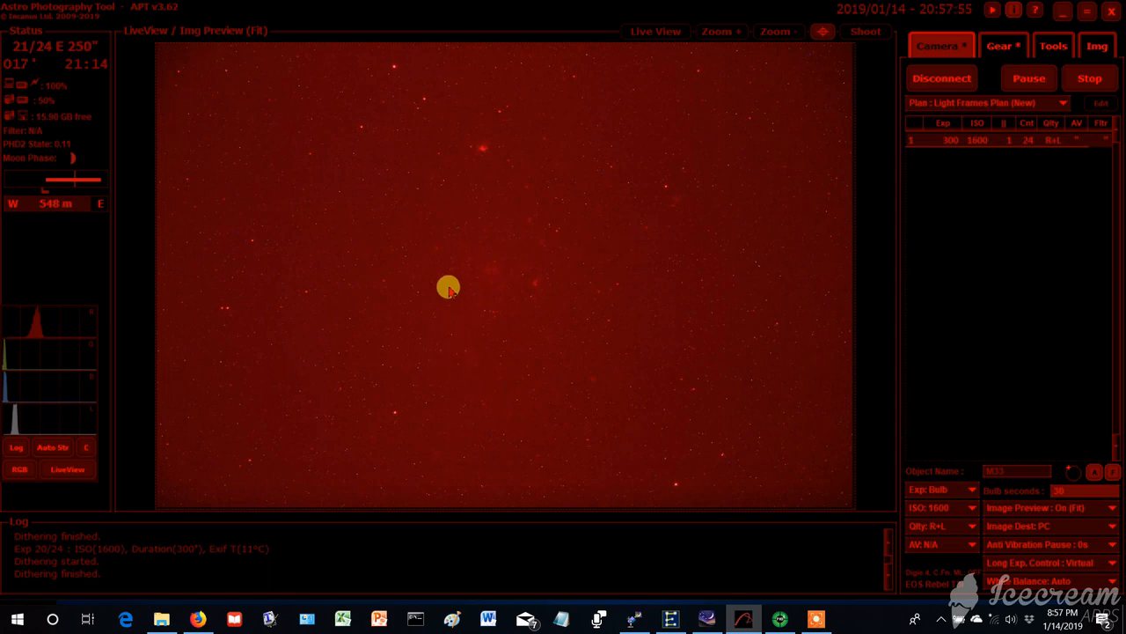
{"action": "mouse_move", "coordinate": [532, 231]}
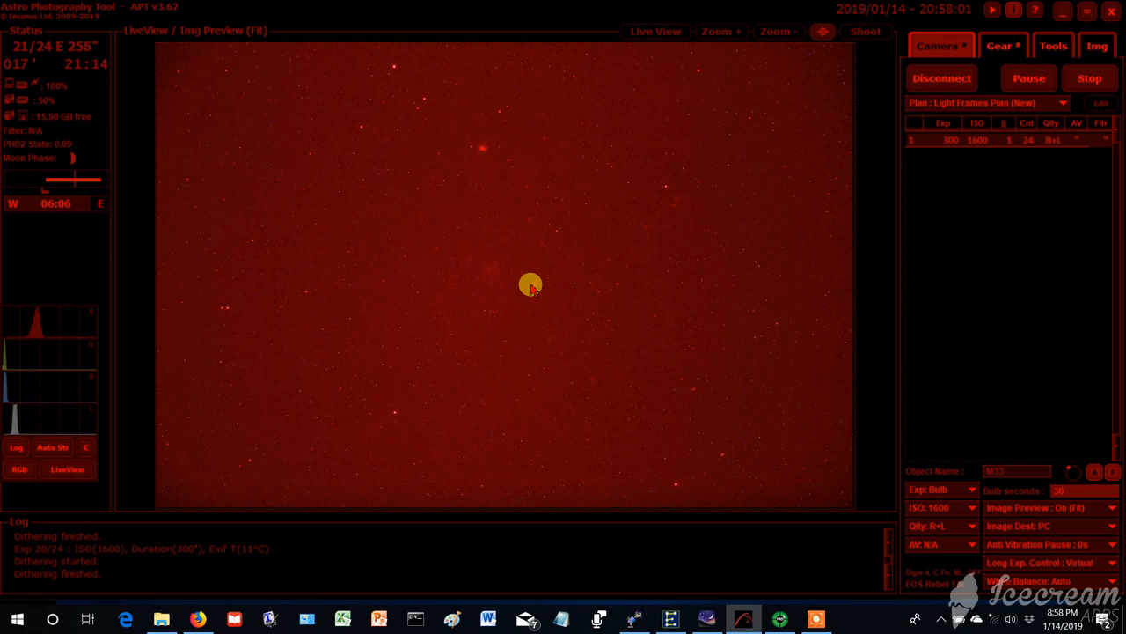
Browse to D: > Astrophotography > M33 and enter a dated session folder
{"action": "left_click", "coordinate": [158, 619]}
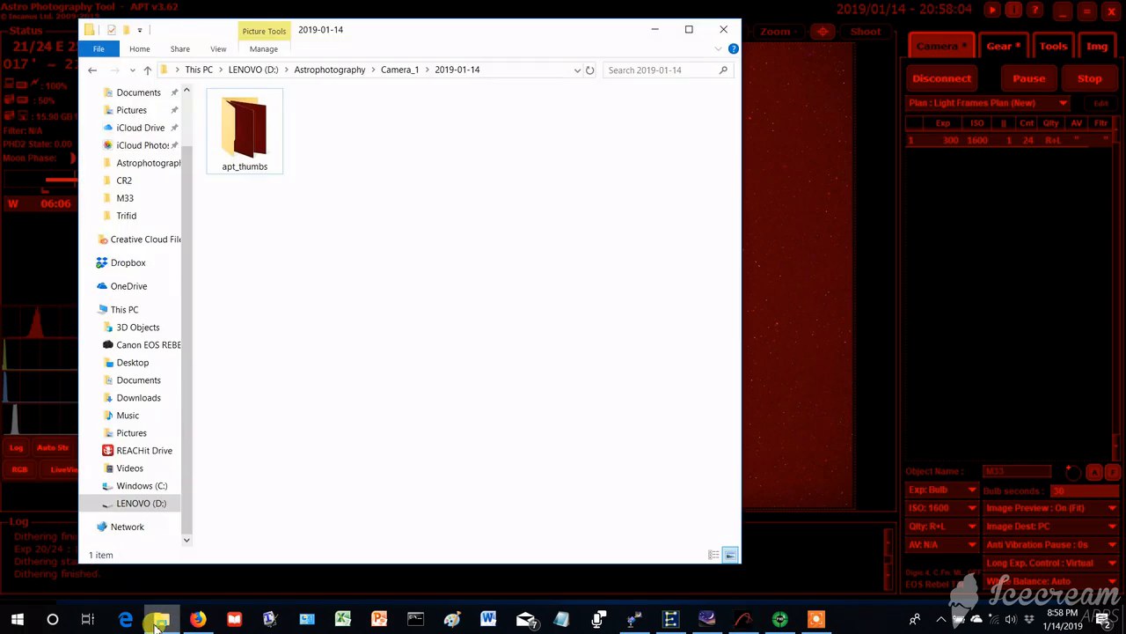
{"action": "left_click", "coordinate": [329, 70]}
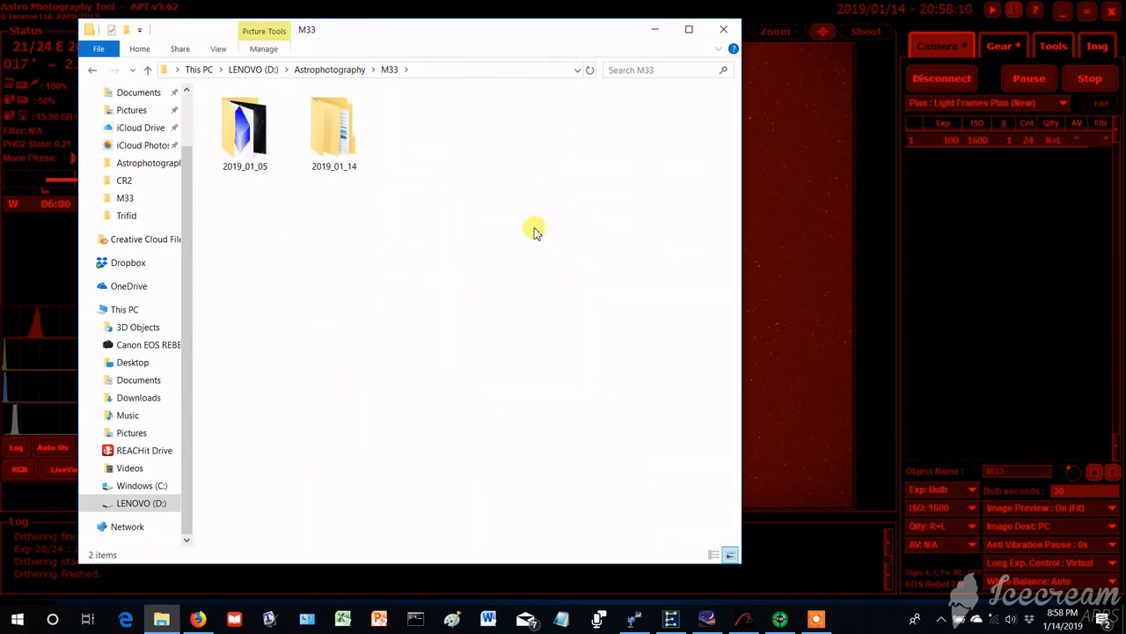
{"action": "double_click", "coordinate": [334, 127]}
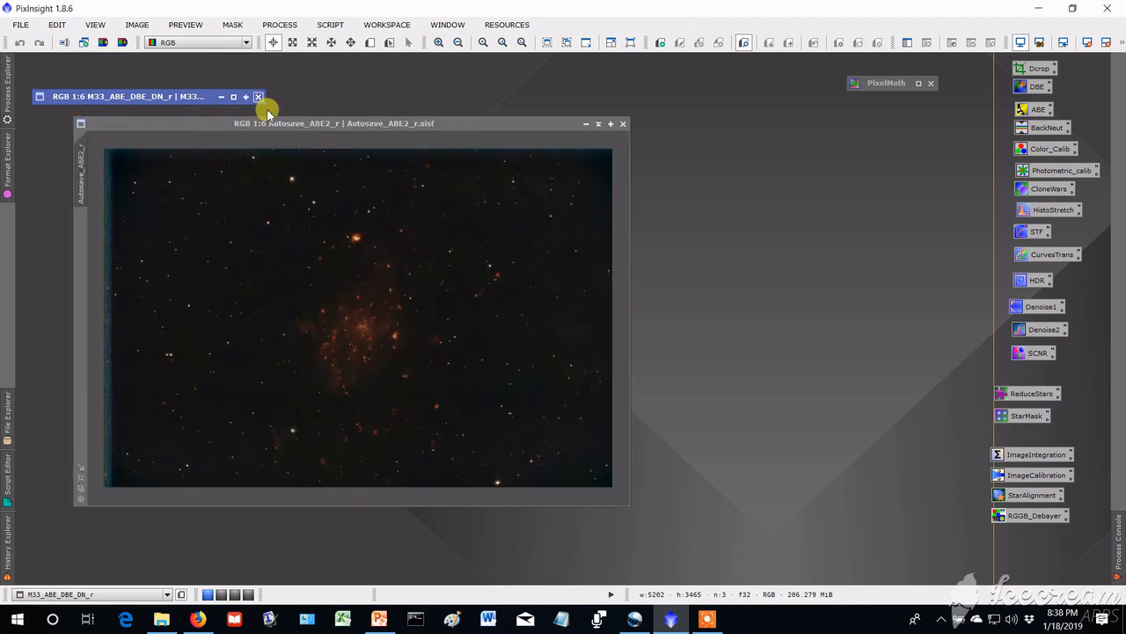
{"action": "mouse_move", "coordinate": [474, 82]}
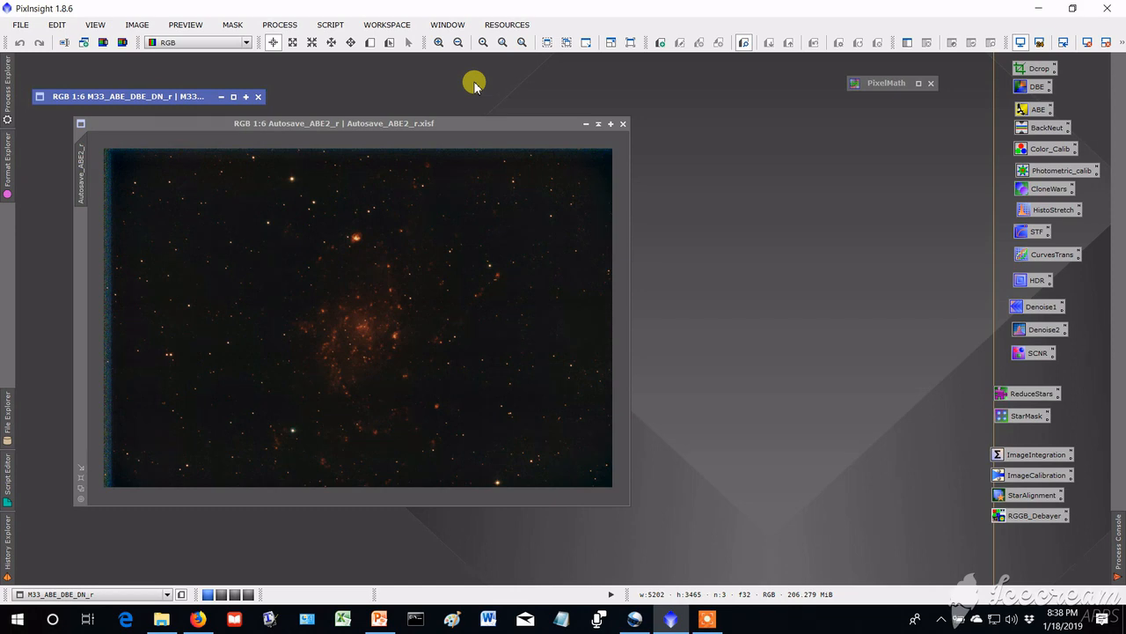
{"action": "mouse_move", "coordinate": [387, 335]}
{"action": "type", "text": "Autosave_ABE2_r+M33_ABE_DBE_DN_r"}
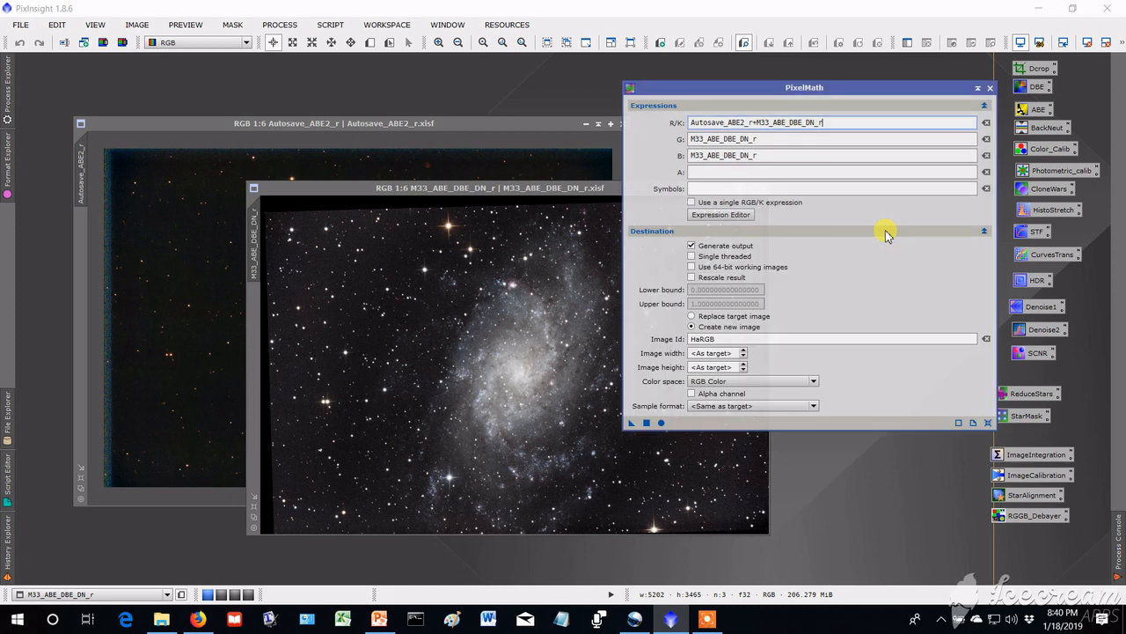
{"action": "mouse_move", "coordinate": [883, 240]}
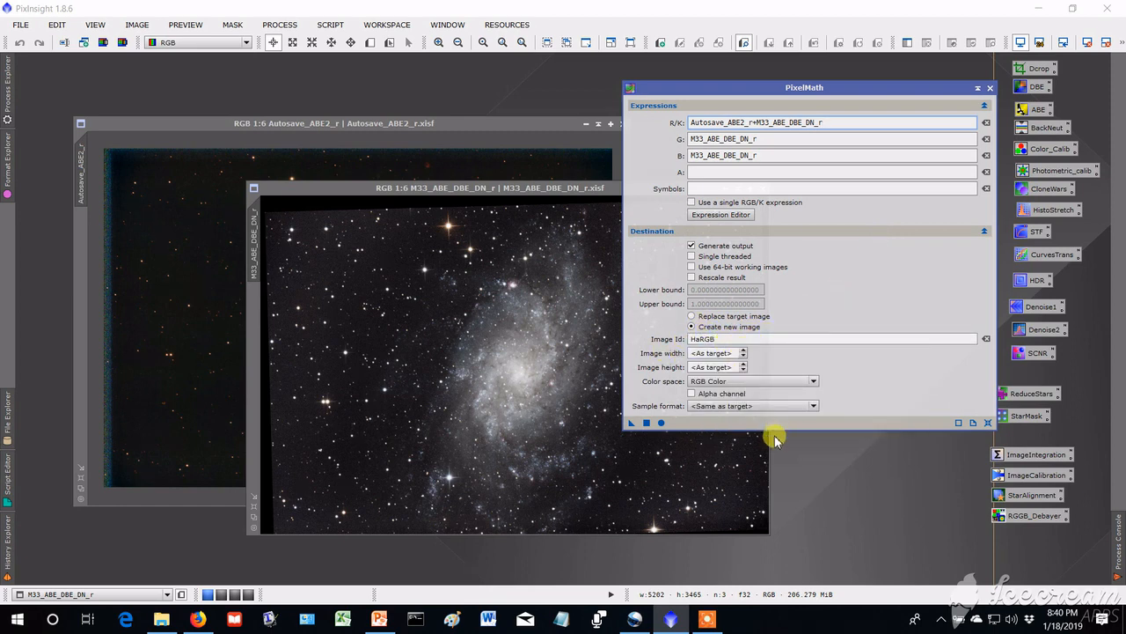
{"action": "mouse_move", "coordinate": [632, 425]}
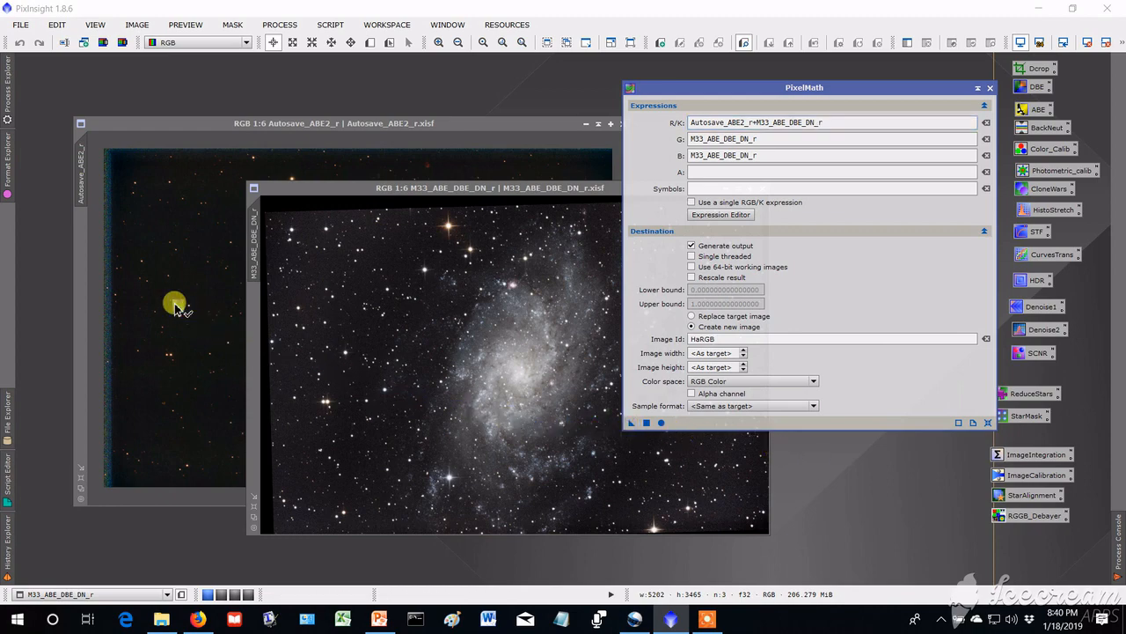
Apply the PixelMath blend to the RGB image and place the new HaRGB beside it
{"action": "left_click", "coordinate": [644, 422]}
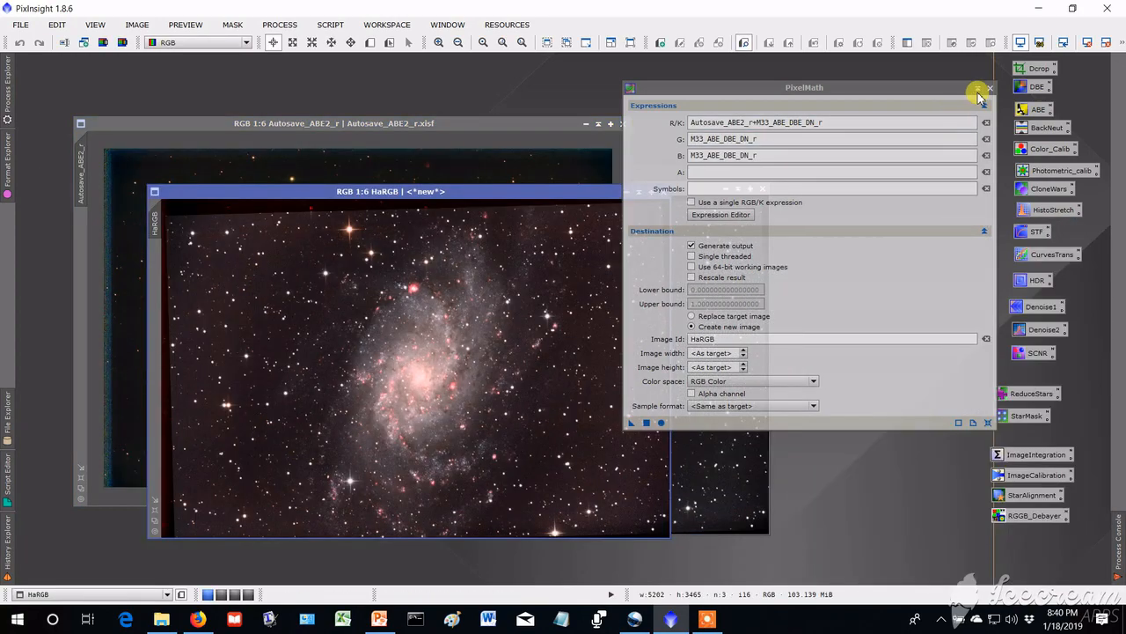
{"action": "left_click", "coordinate": [977, 91]}
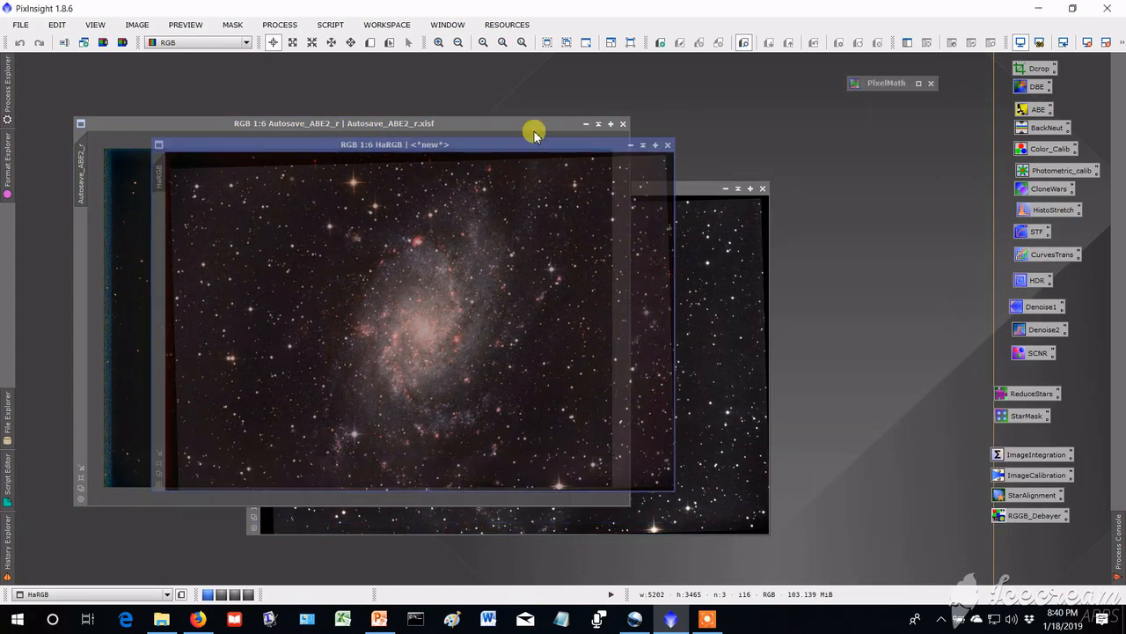
{"action": "left_click_drag", "start_coordinate": [535, 134], "coordinate": [695, 192]}
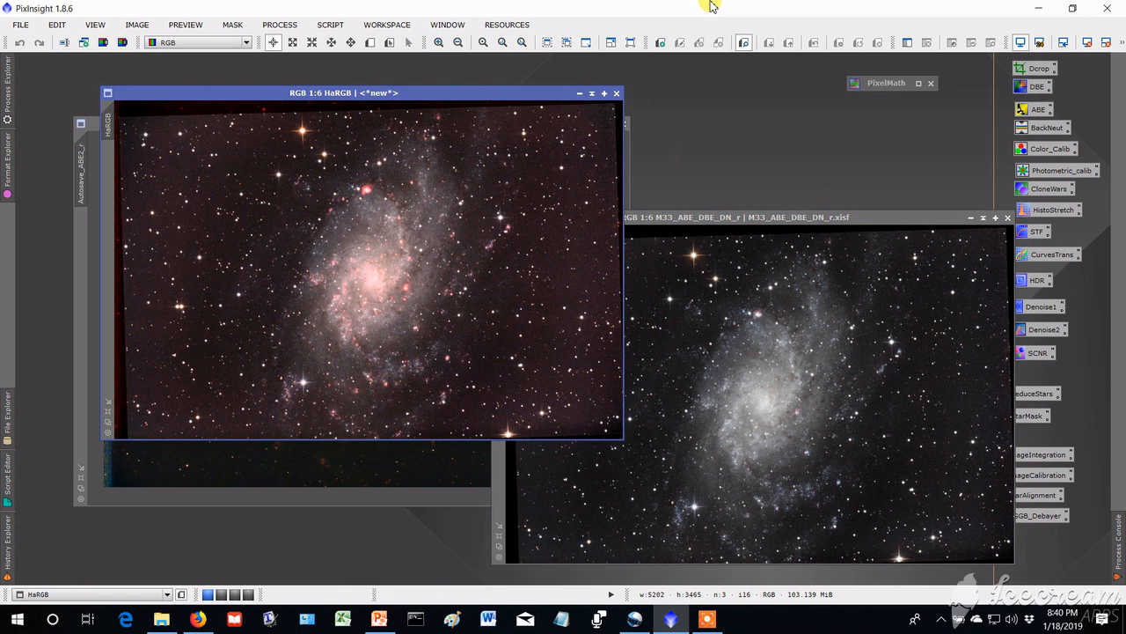
{"action": "mouse_move", "coordinate": [714, 145]}
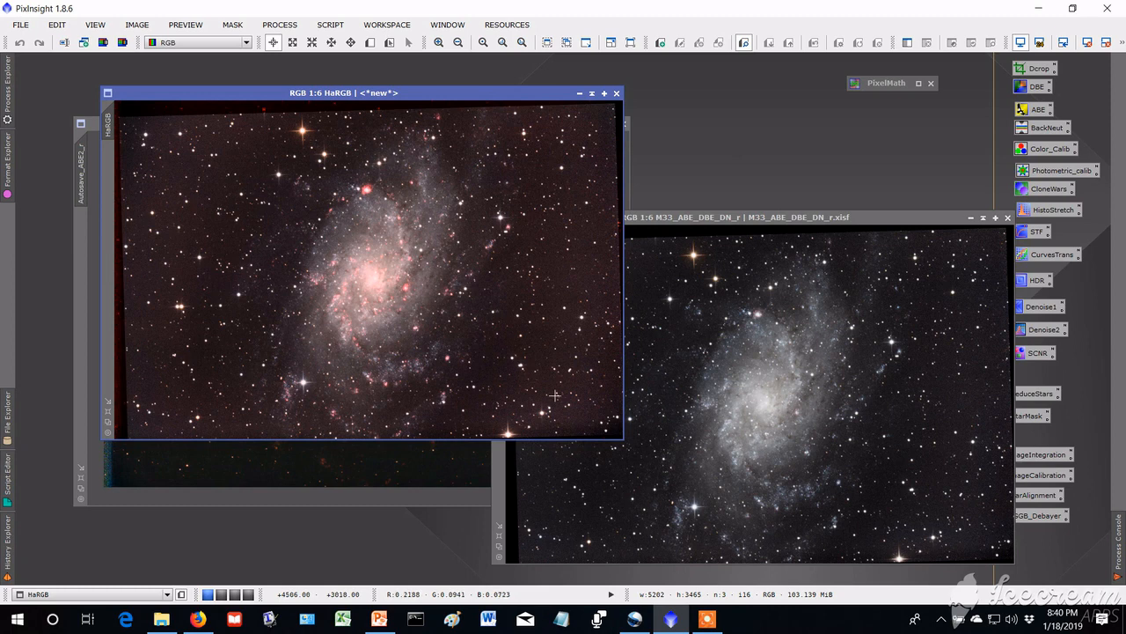
{"action": "mouse_move", "coordinate": [361, 323]}
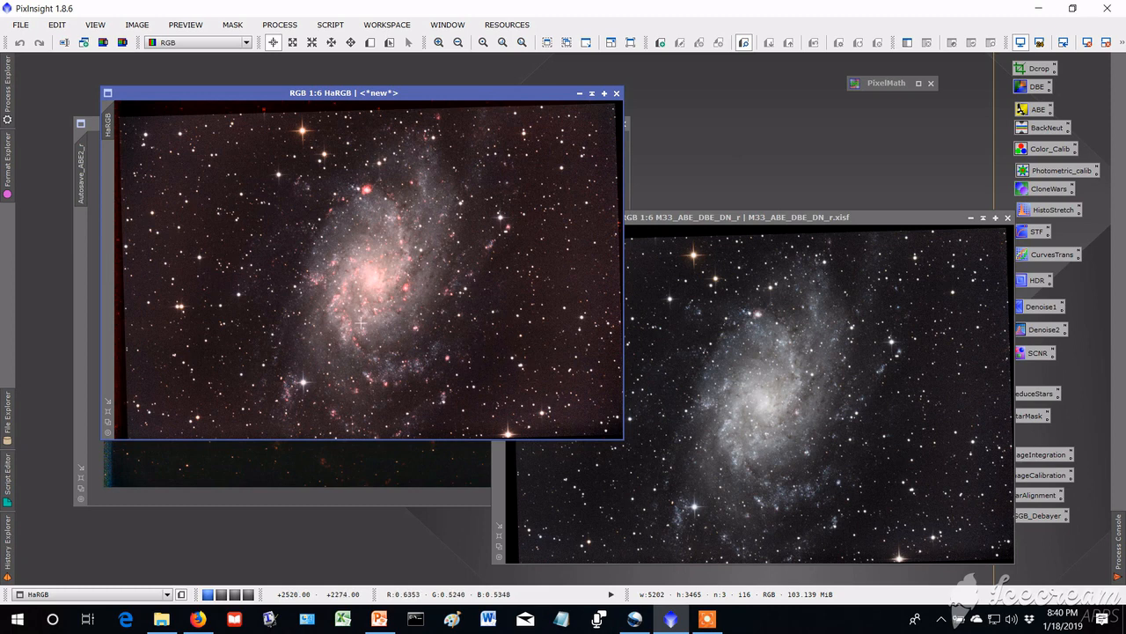
{"action": "mouse_move", "coordinate": [384, 253]}
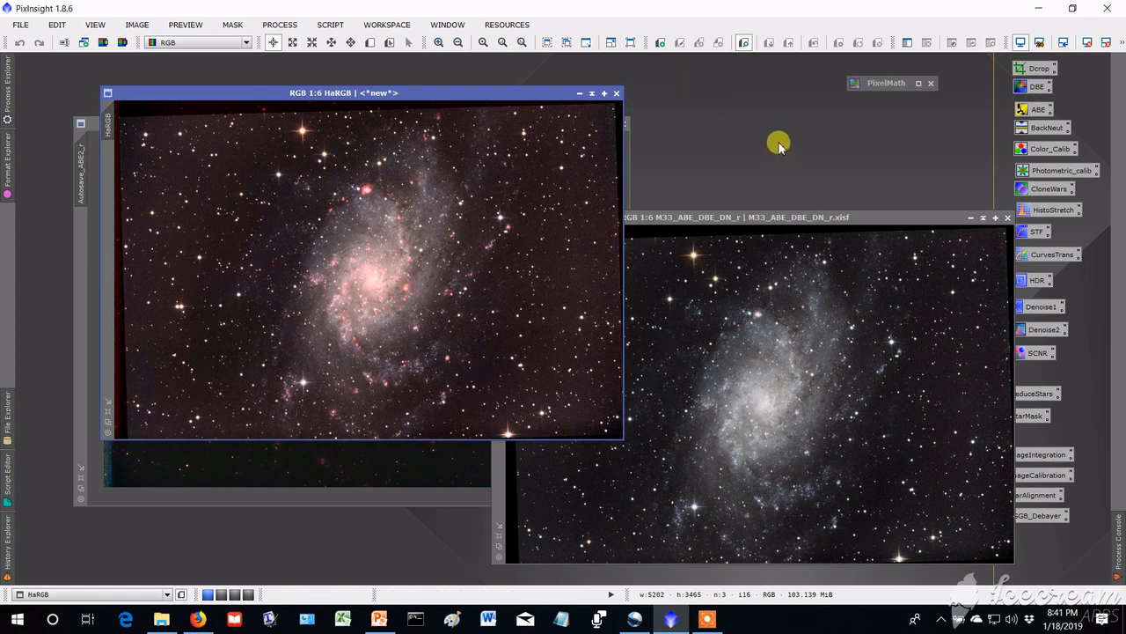
{"action": "mouse_move", "coordinate": [730, 7]}
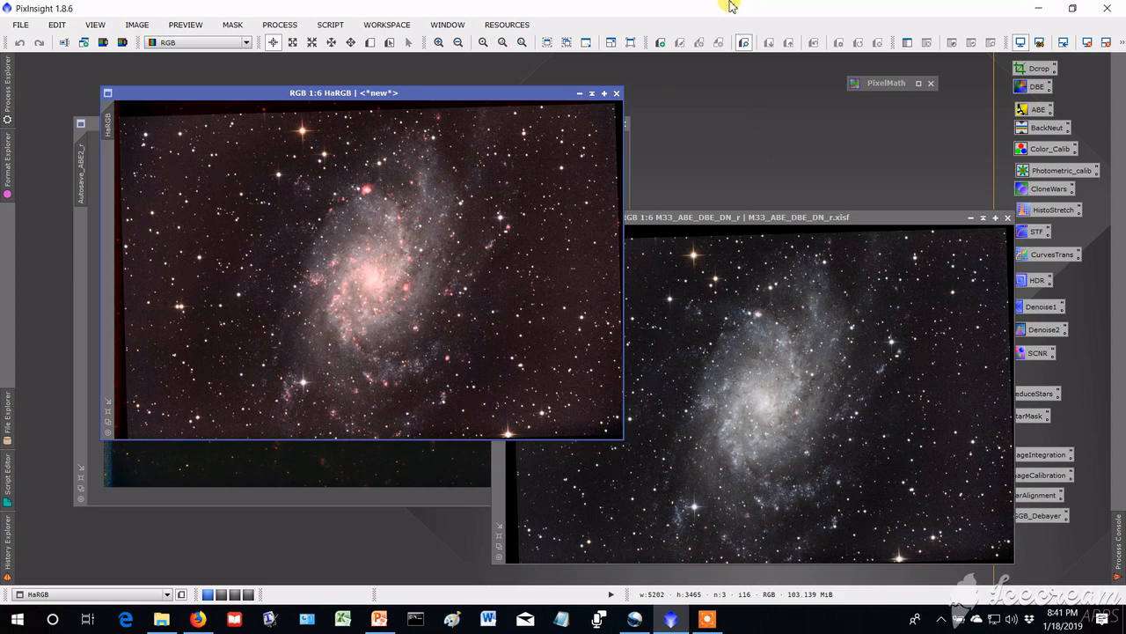